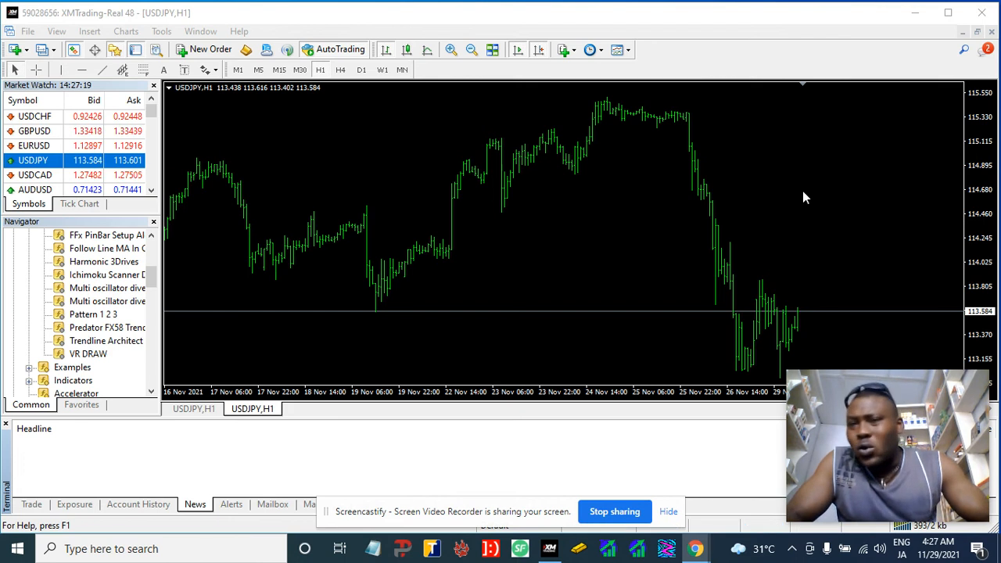
mouse_move(807, 177)
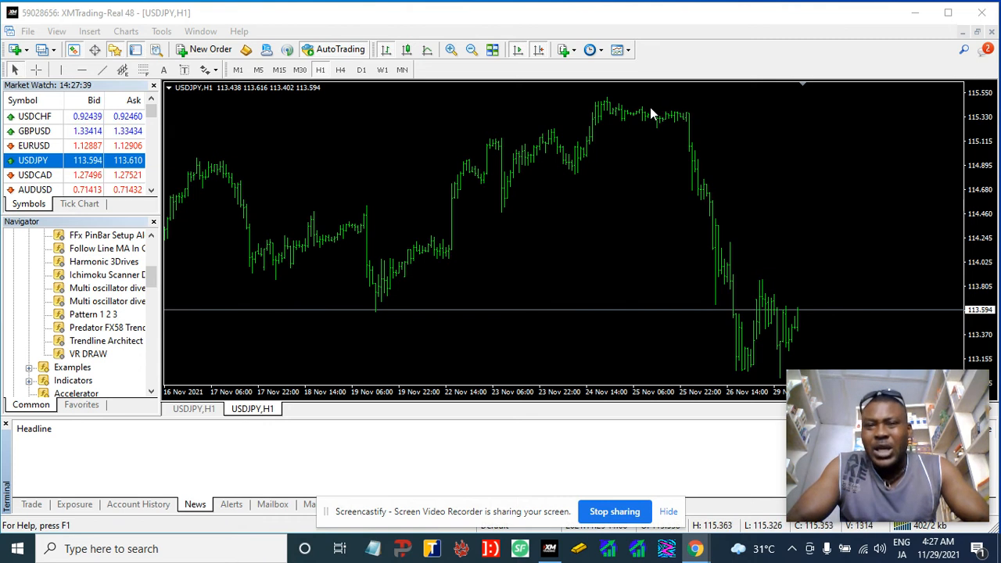
mouse_move(633, 110)
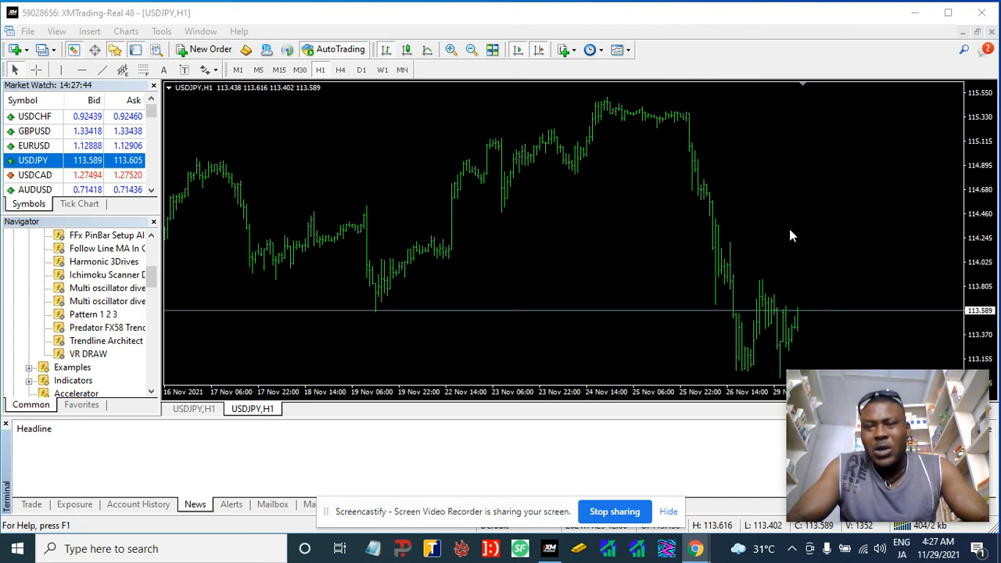
mouse_move(596, 222)
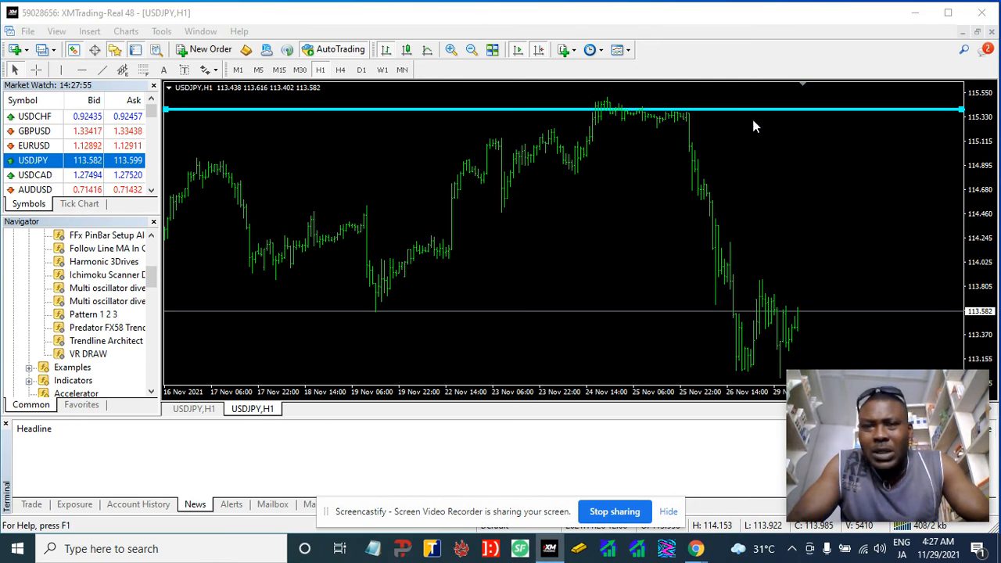
Colour the top horizontal line at the late-November peak red
click(513, 286)
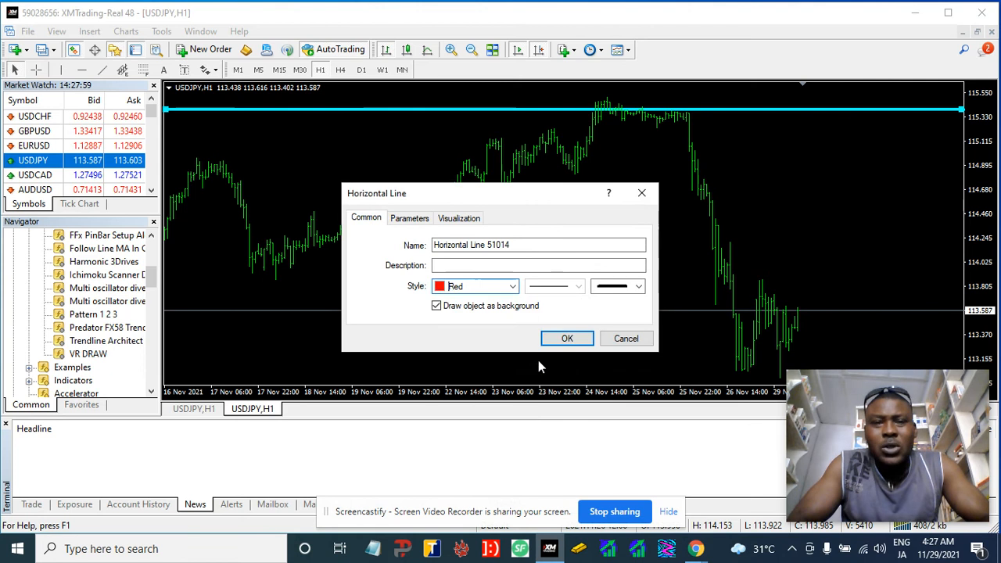
click(567, 337)
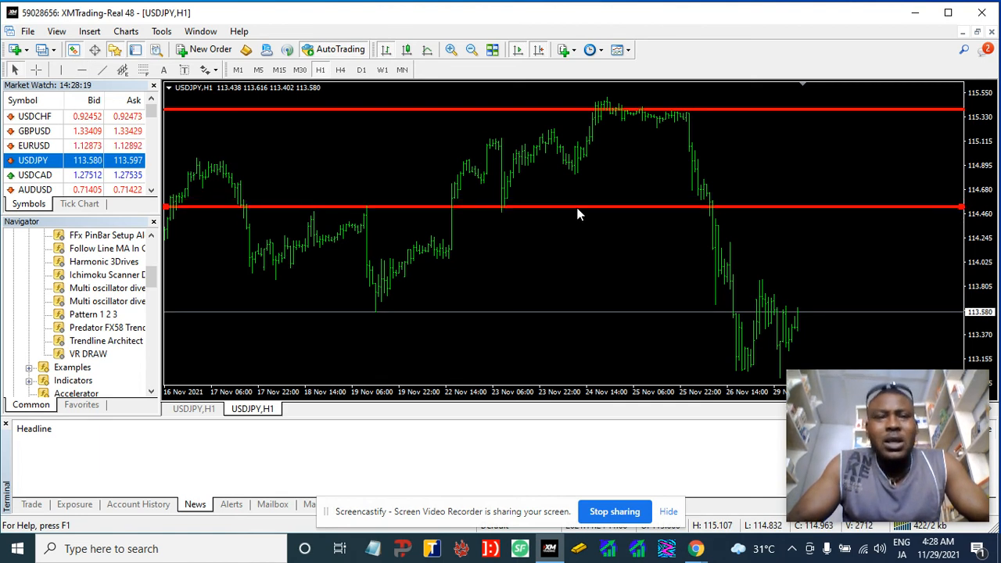
Change the lower line near 114.46 from red to BlanchedAlmond
right_click(579, 215)
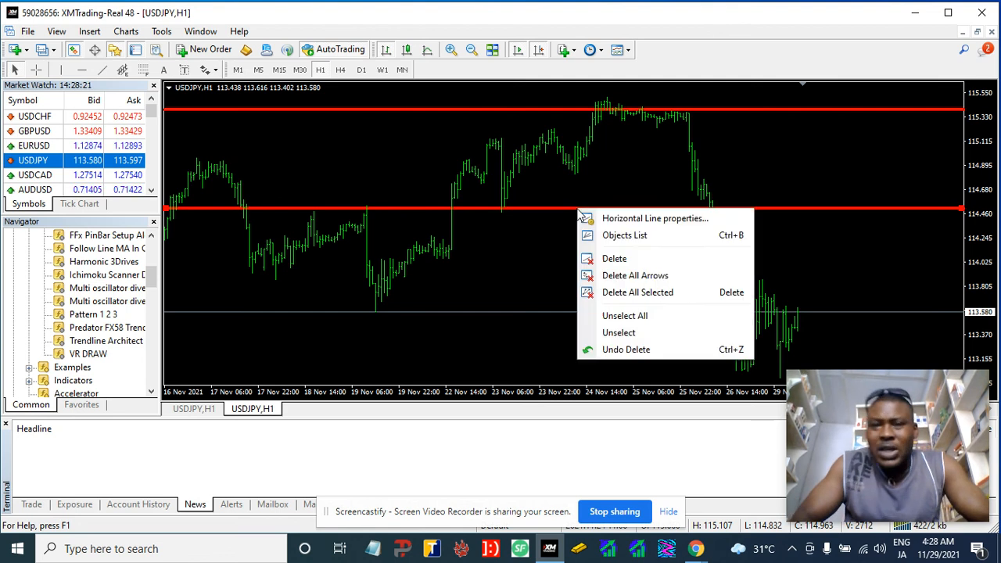
click(655, 218)
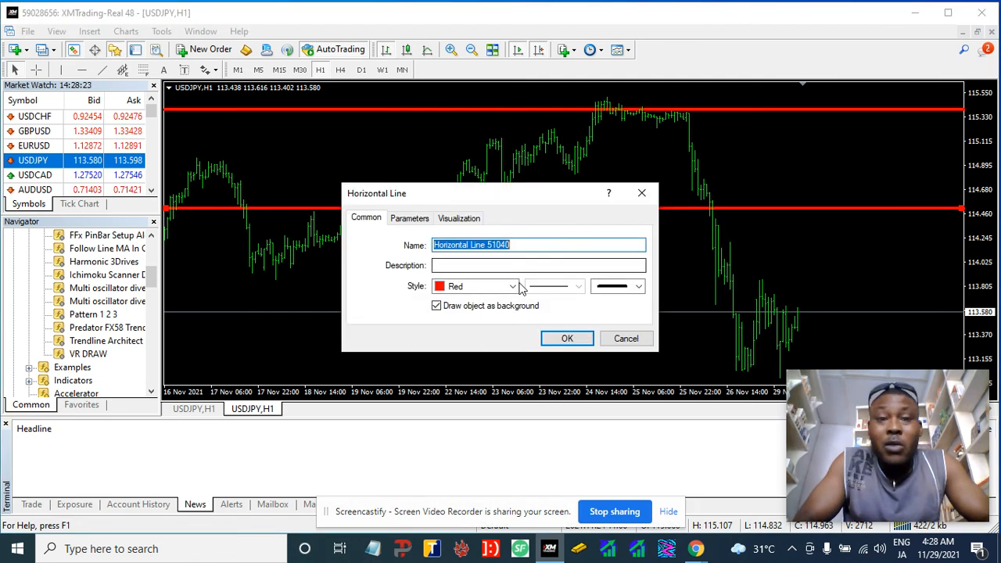
click(513, 285)
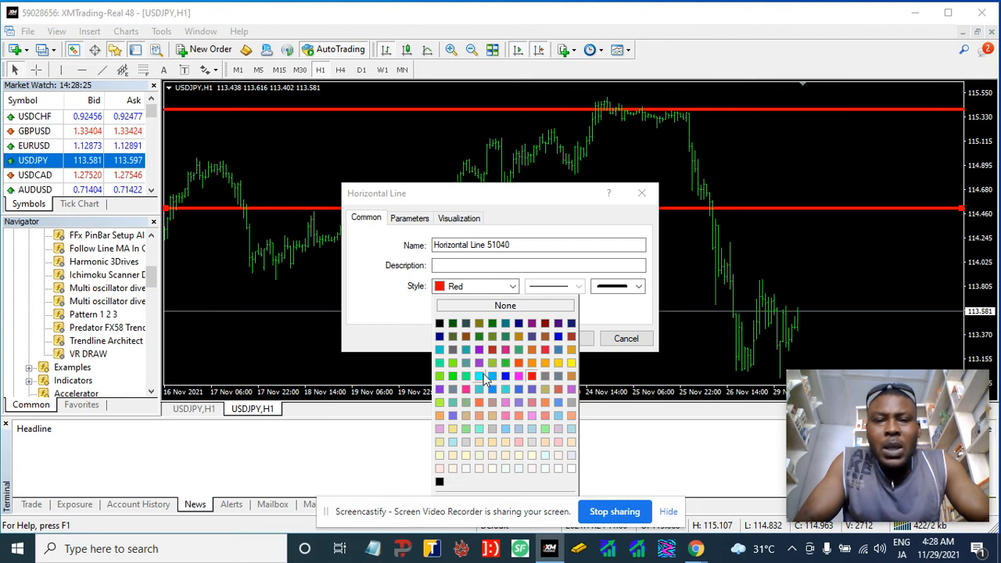
mouse_move(507, 431)
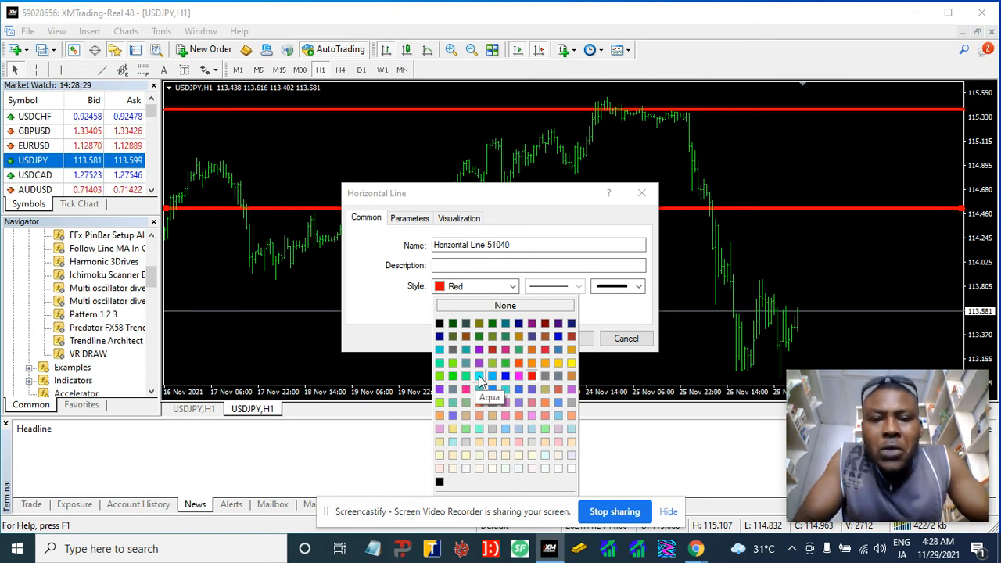
mouse_move(479, 430)
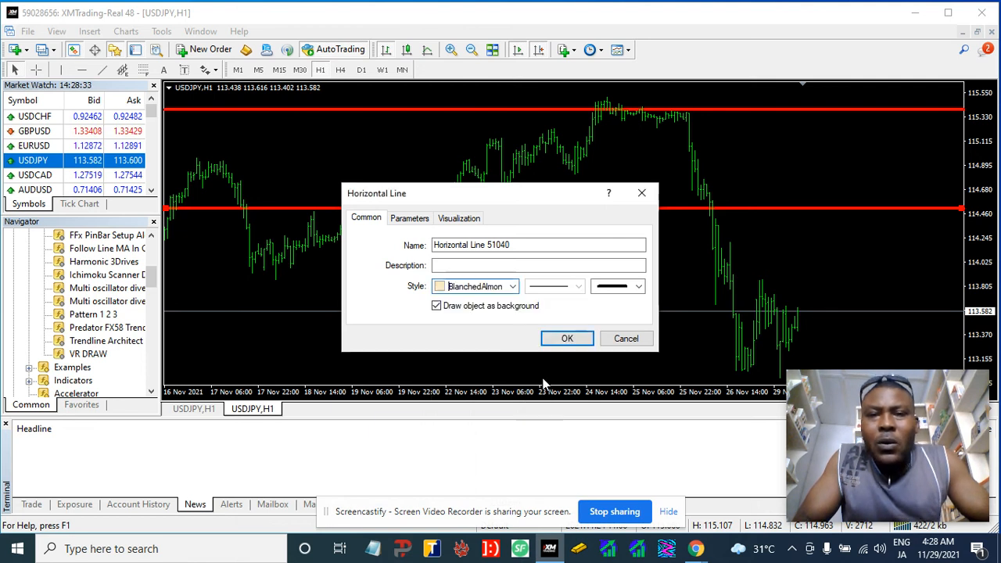
click(567, 338)
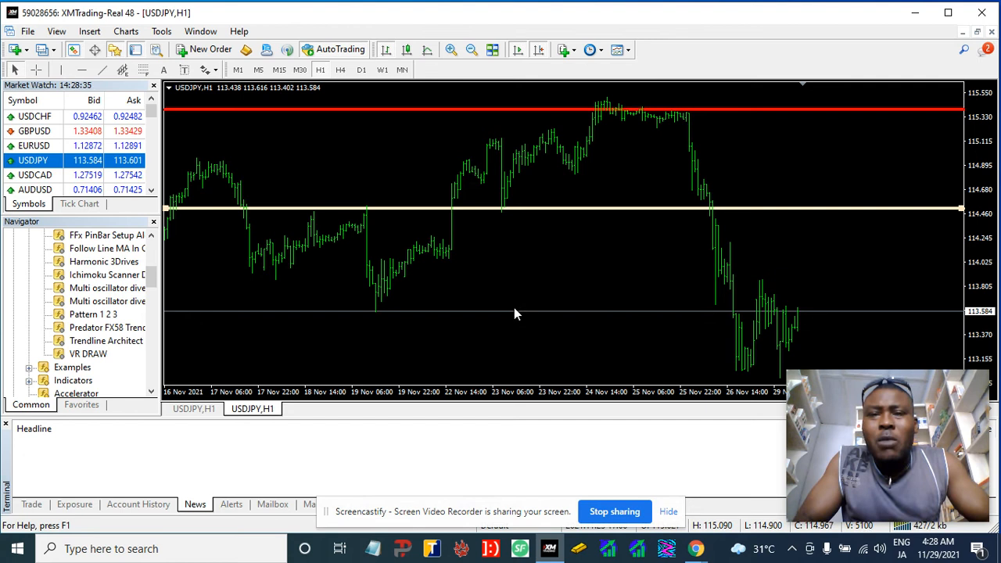
mouse_move(549, 215)
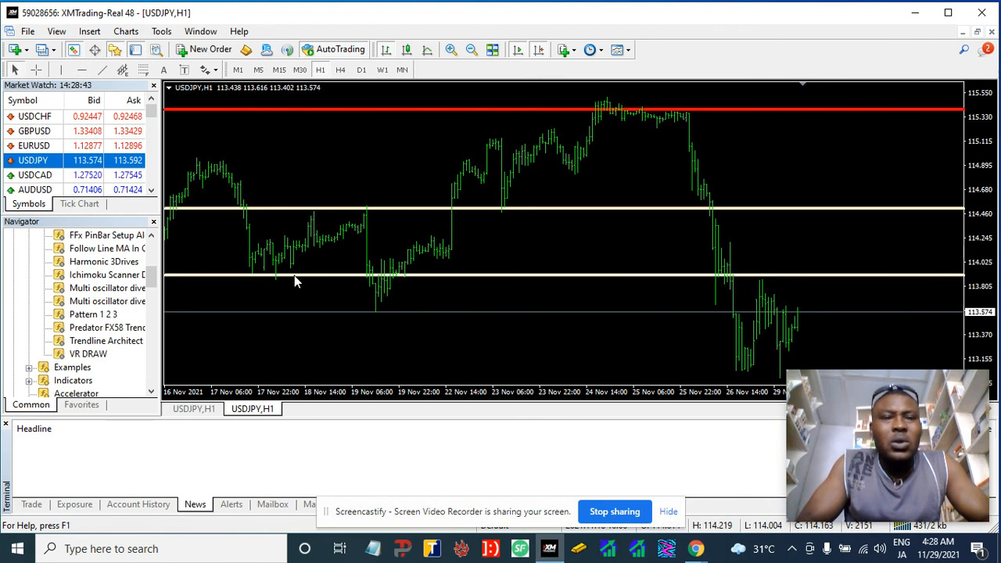
mouse_move(590, 281)
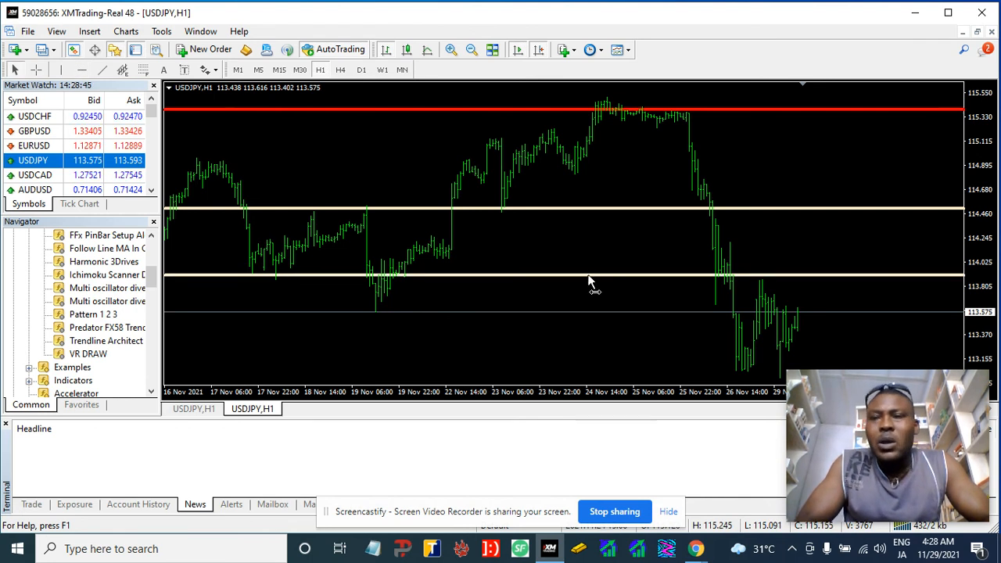
Place a BlanchedAlmond horizontal line near 114.02
click(590, 271)
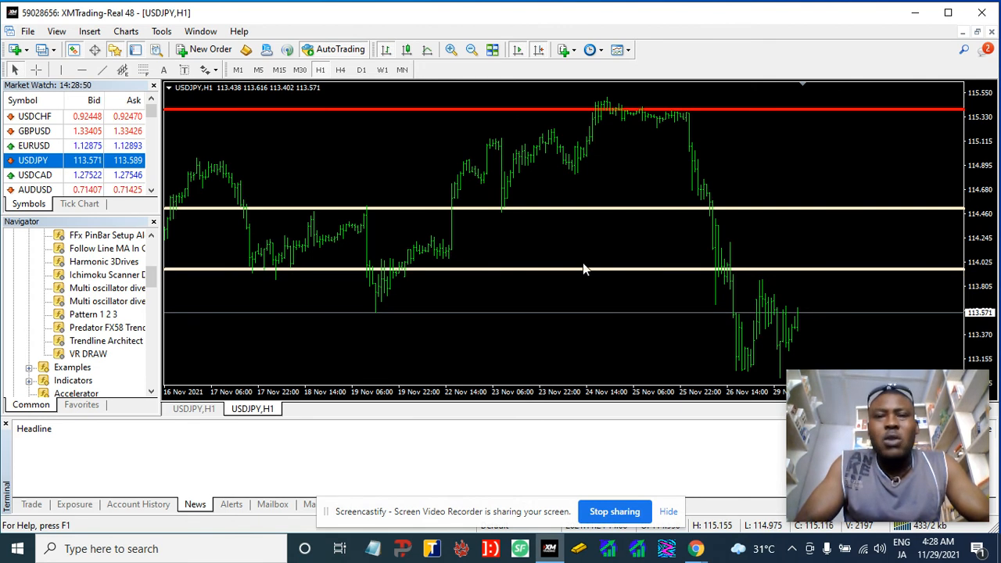
mouse_move(842, 247)
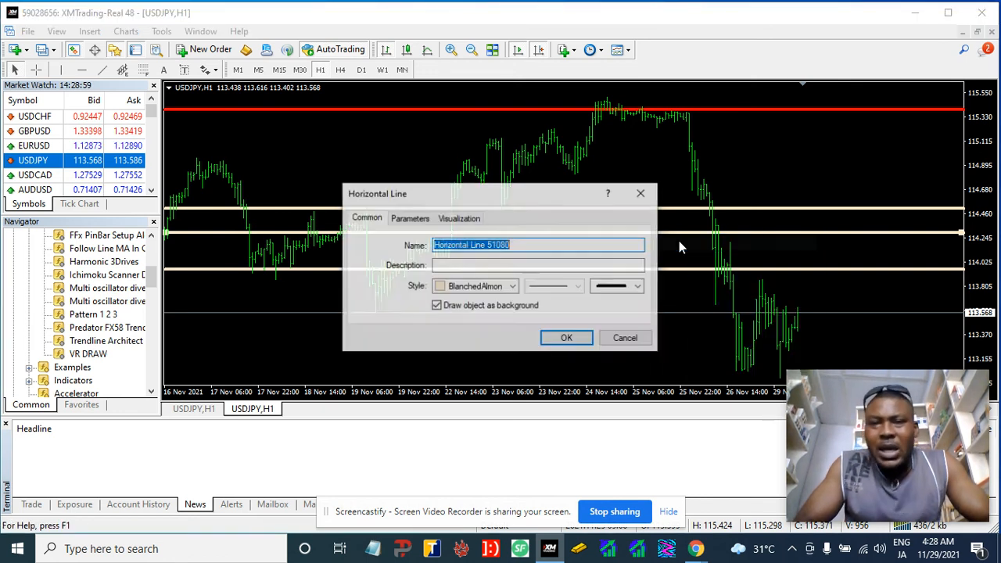
click(469, 285)
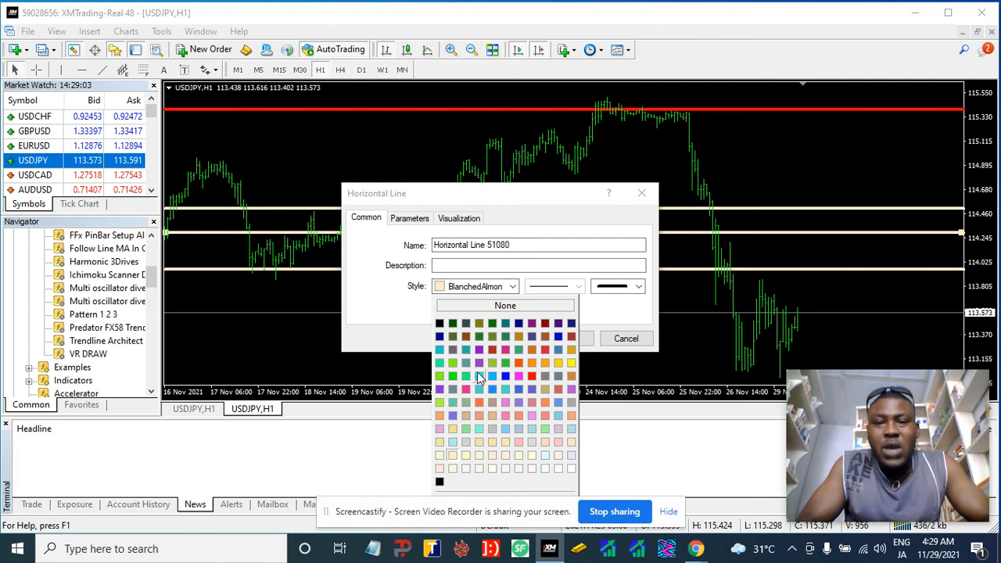
mouse_move(452, 377)
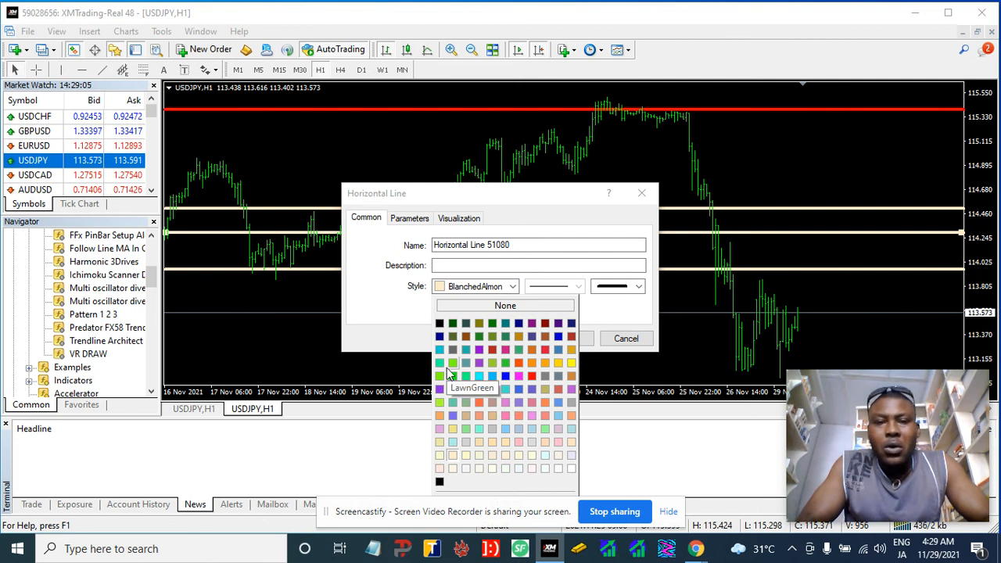
click(452, 376)
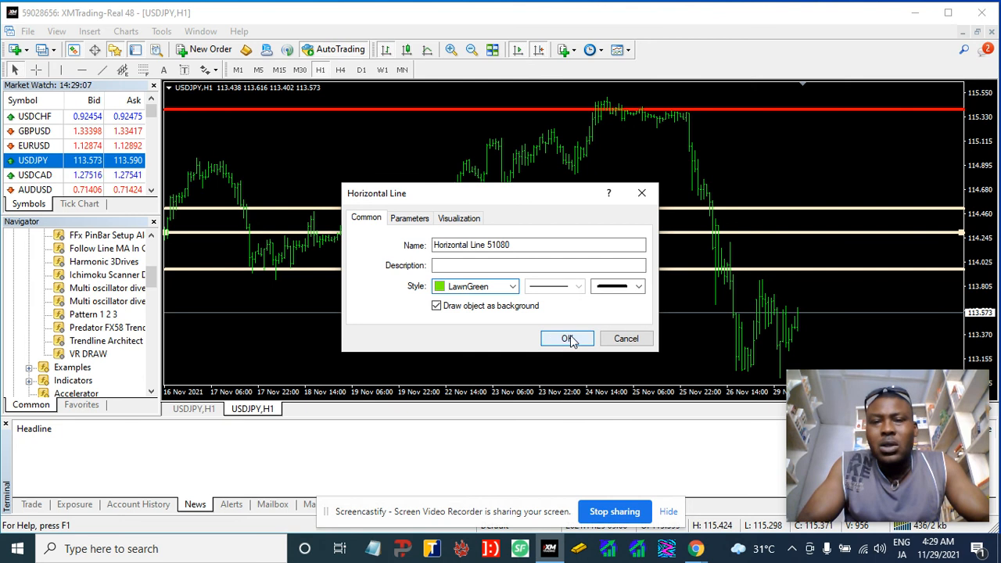
click(566, 337)
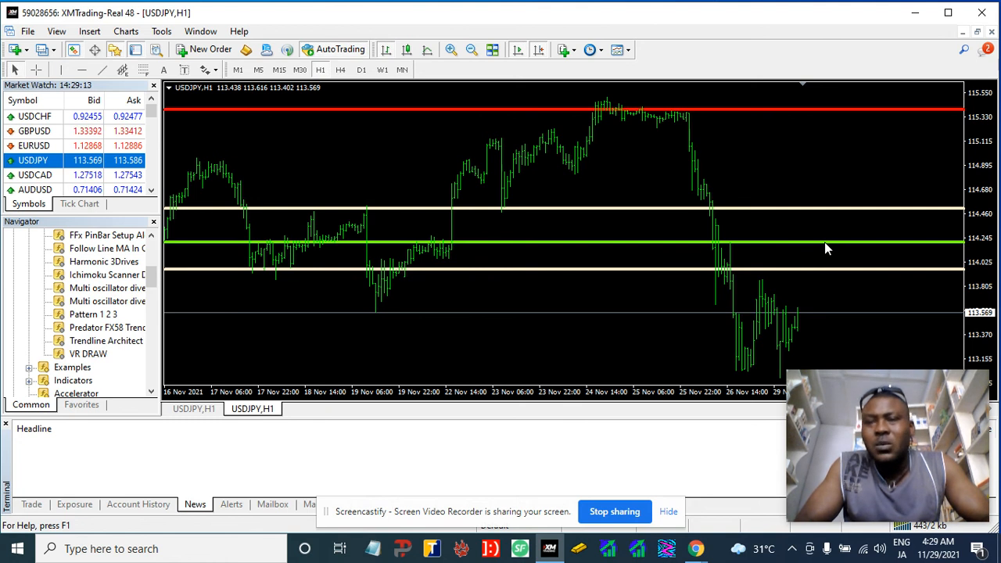
mouse_move(726, 252)
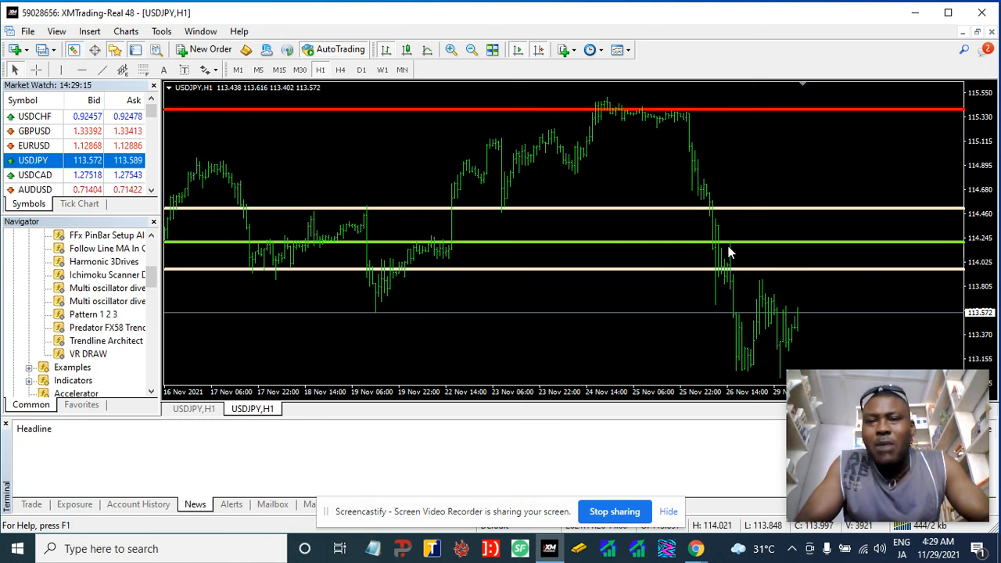
mouse_move(728, 250)
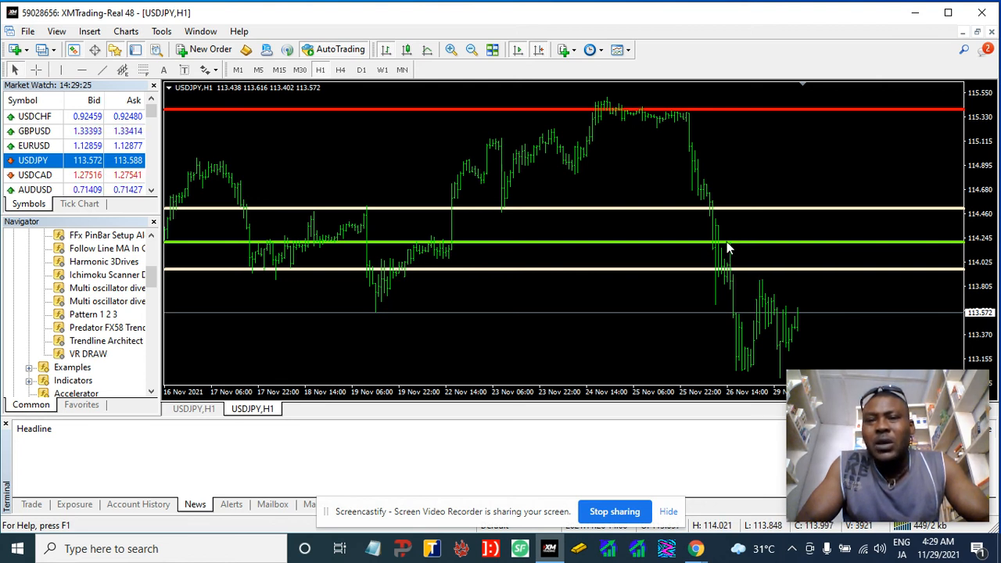
mouse_move(733, 251)
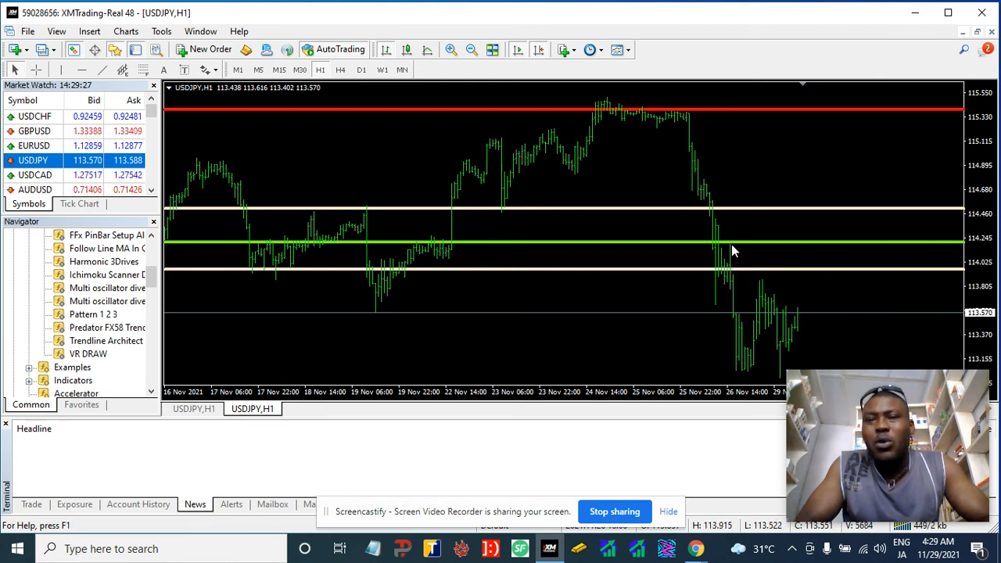
mouse_move(743, 250)
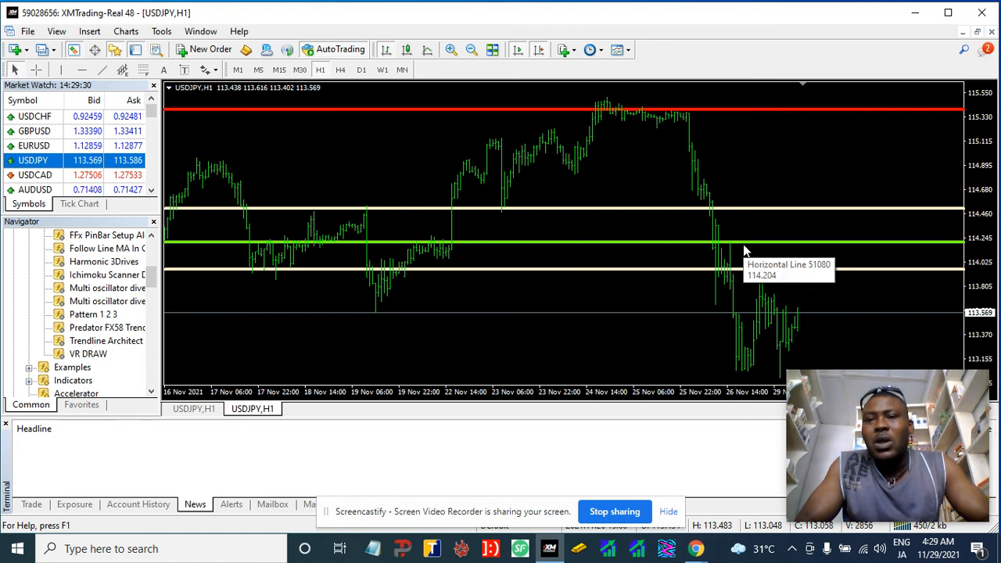
mouse_move(852, 248)
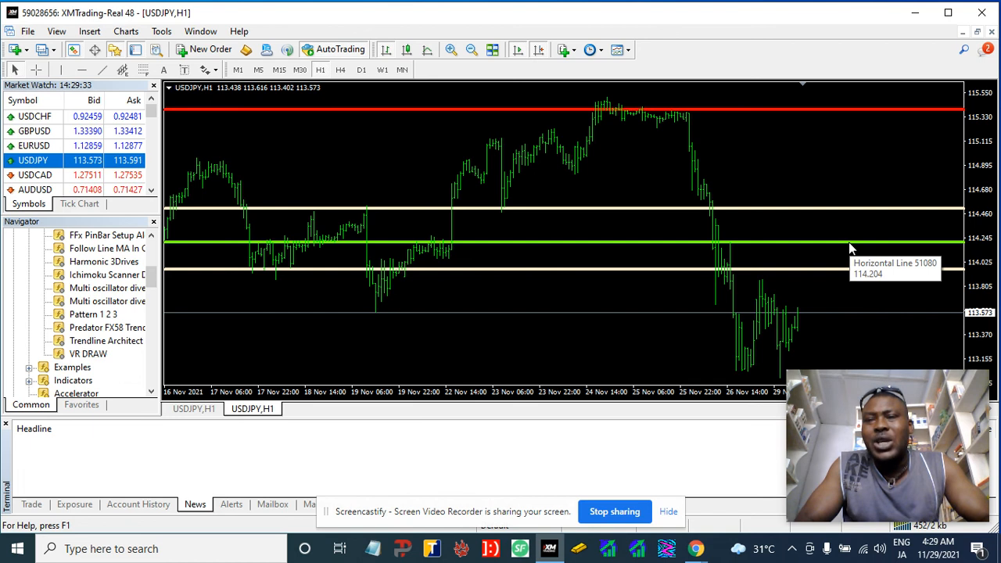
mouse_move(669, 308)
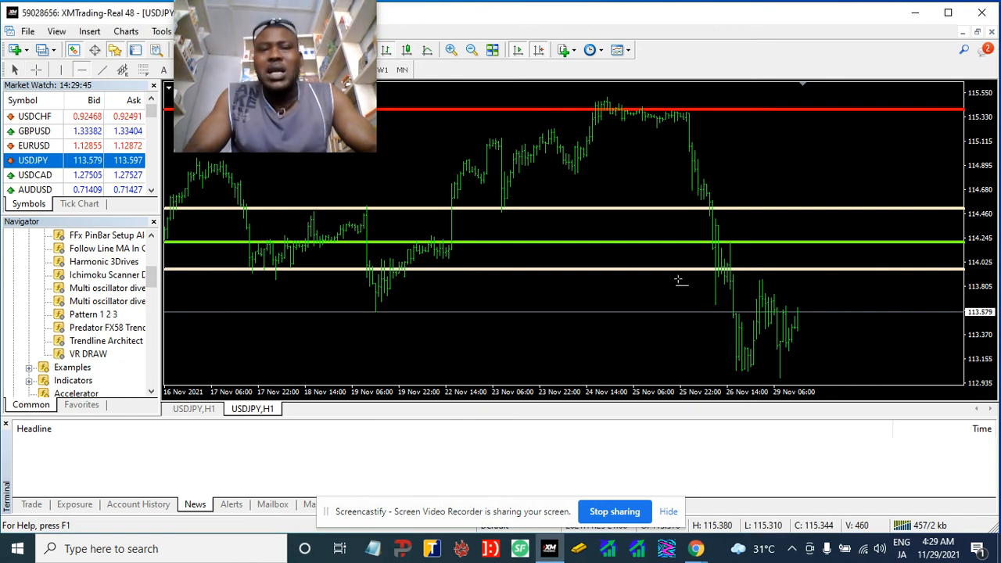
mouse_move(845, 364)
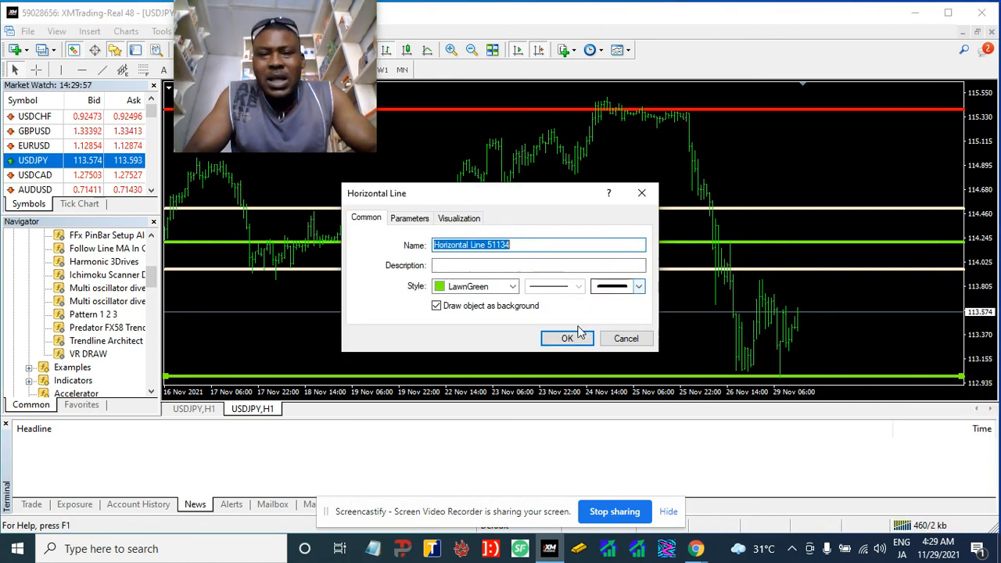
Confirm LawnGreen for the new horizontal line near 113.0
click(566, 338)
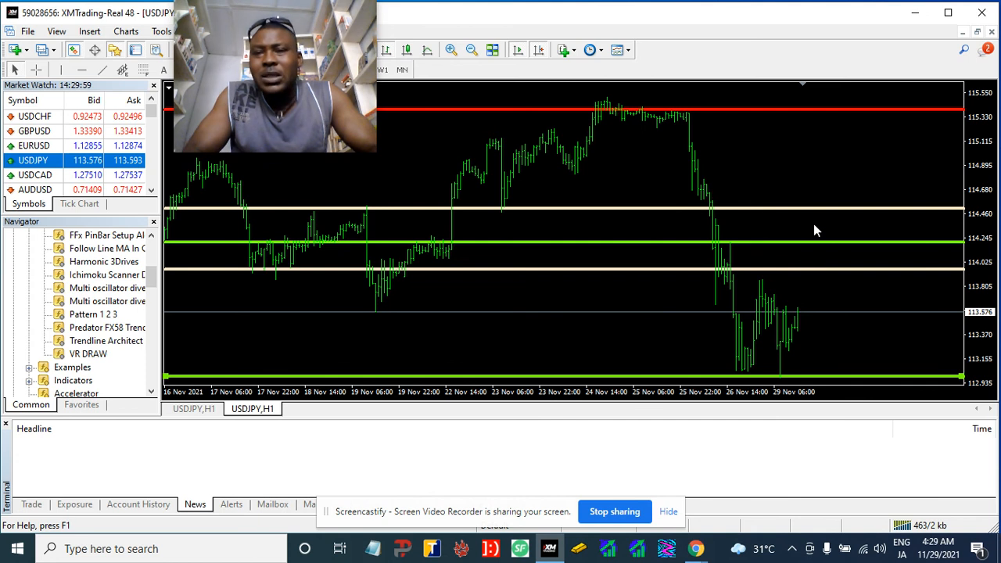
Recolour the middle line near 114.2 from LawnGreen to Dark Turquoise
right_click(816, 230)
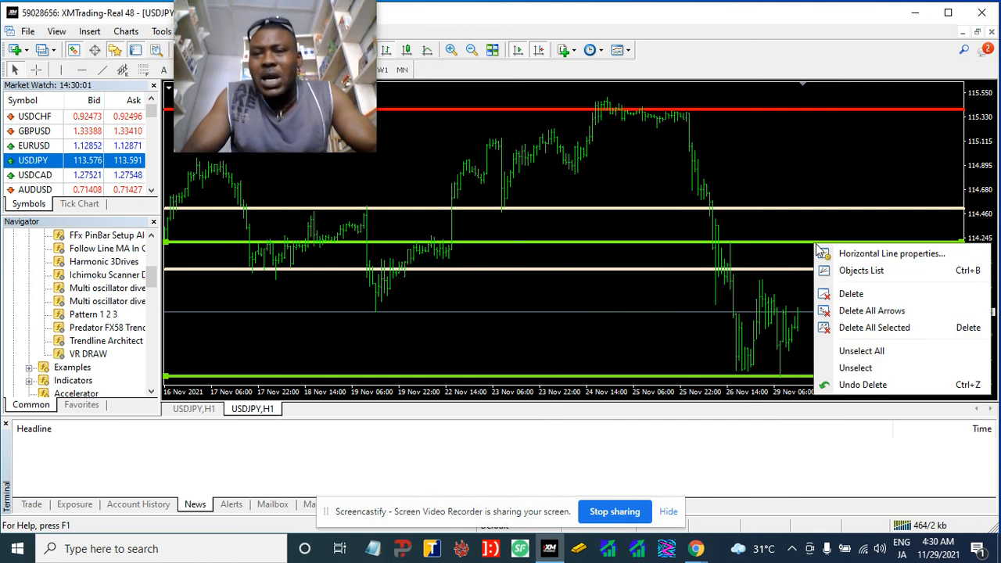
click(892, 253)
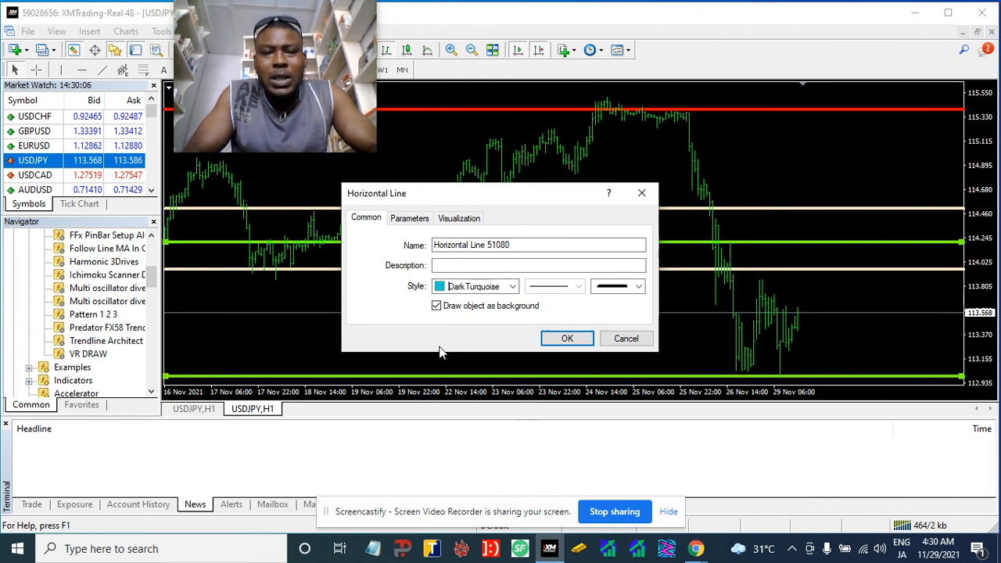
click(567, 338)
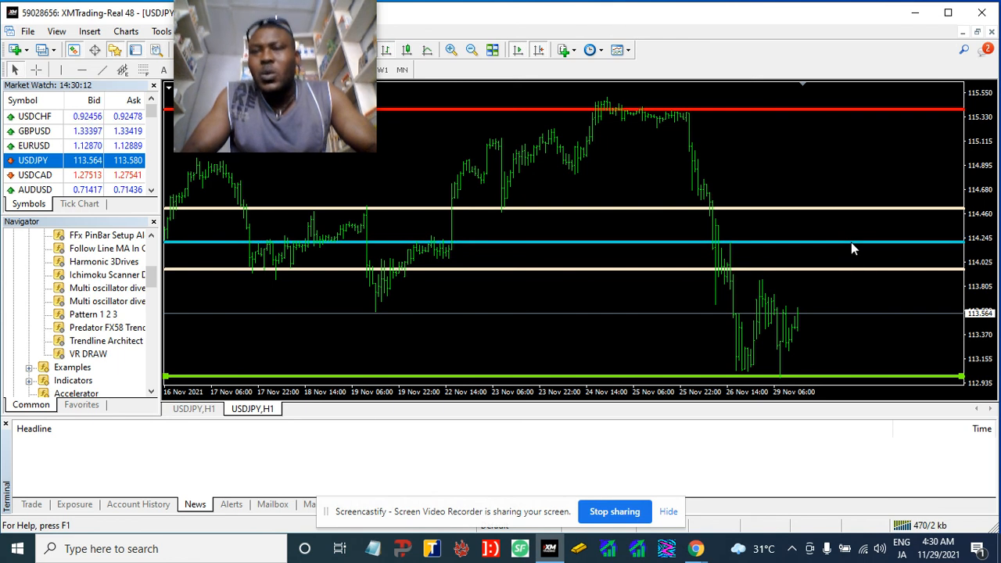
mouse_move(813, 357)
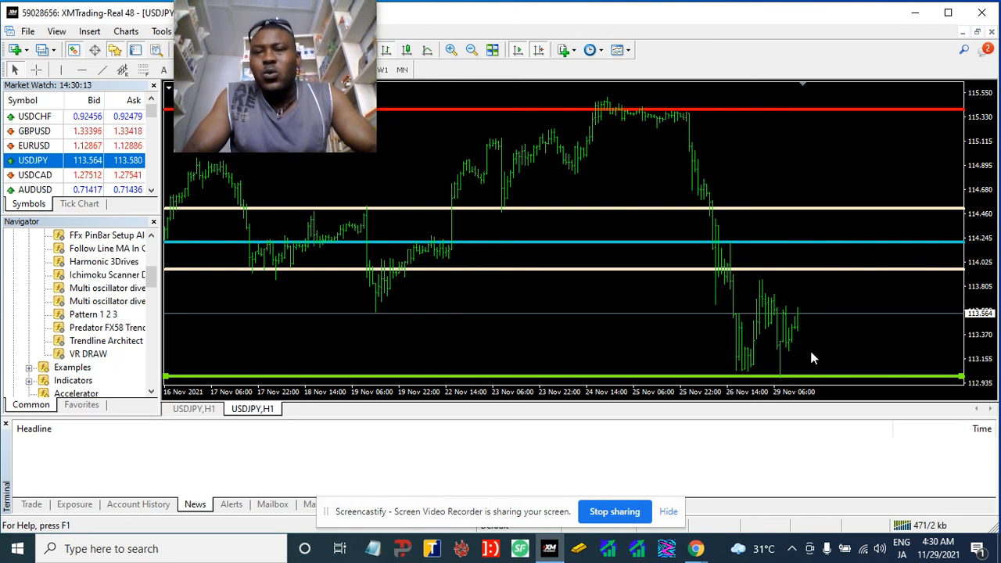
mouse_move(278, 76)
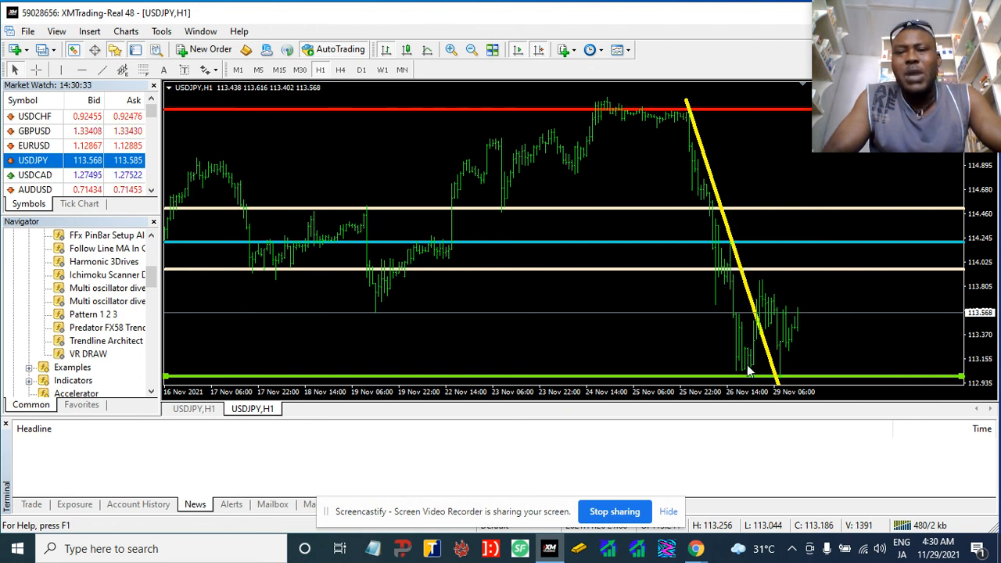
mouse_move(776, 286)
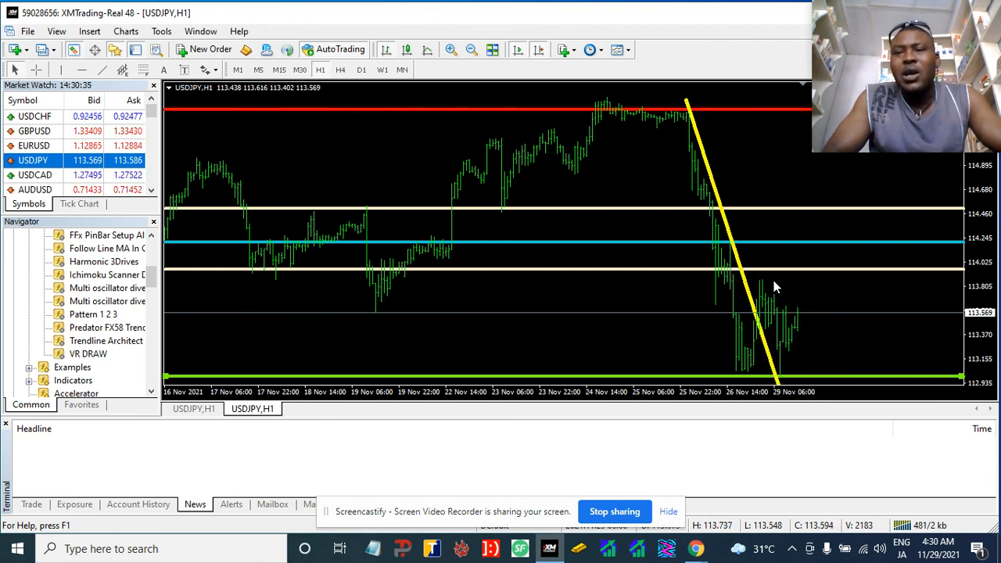
mouse_move(820, 312)
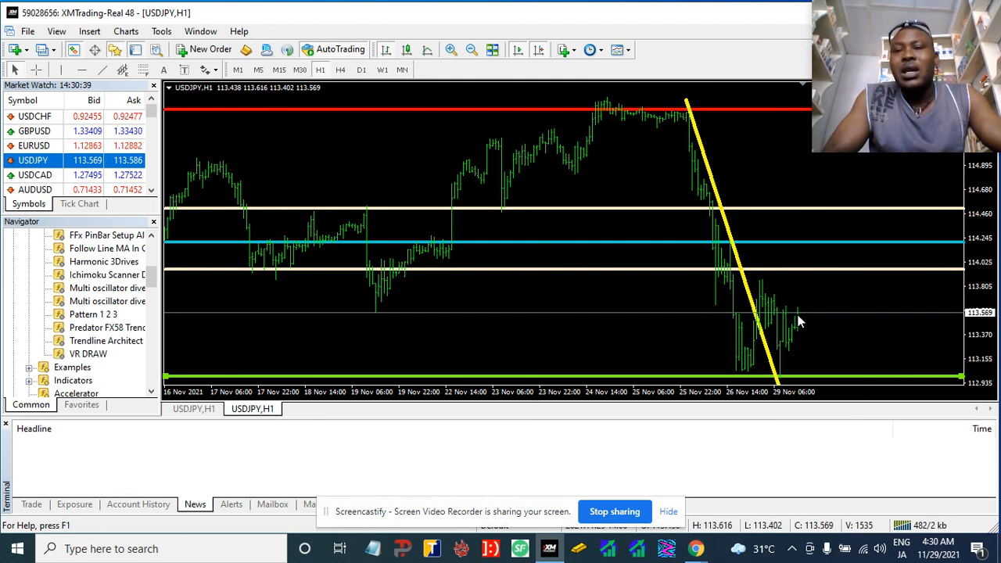
mouse_move(851, 248)
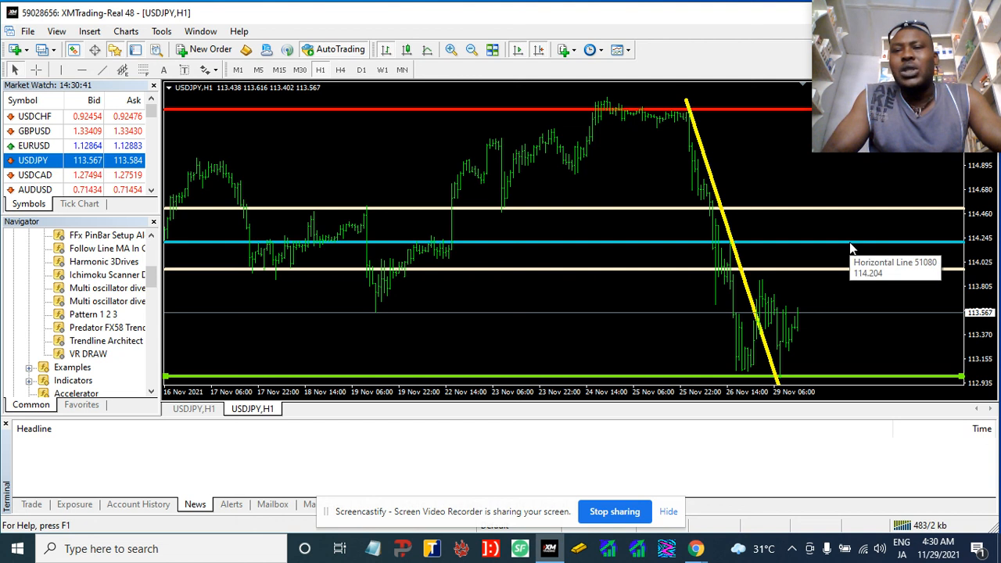
mouse_move(917, 338)
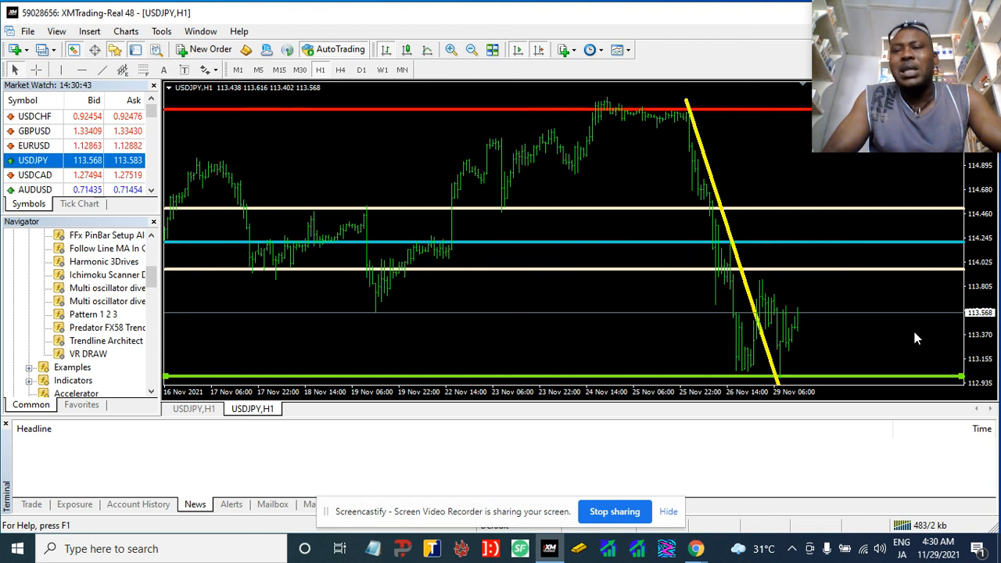
mouse_move(938, 383)
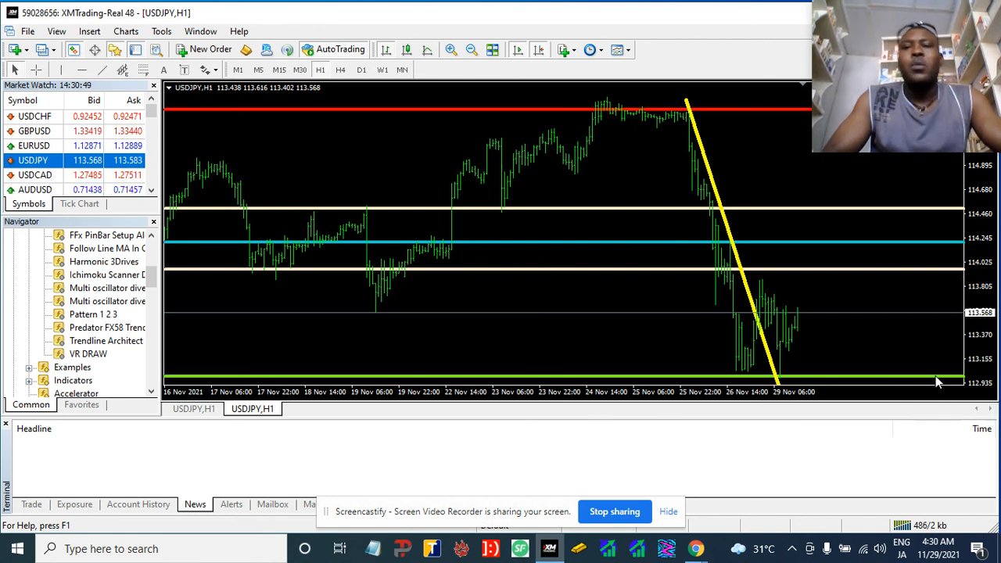
mouse_move(332, 172)
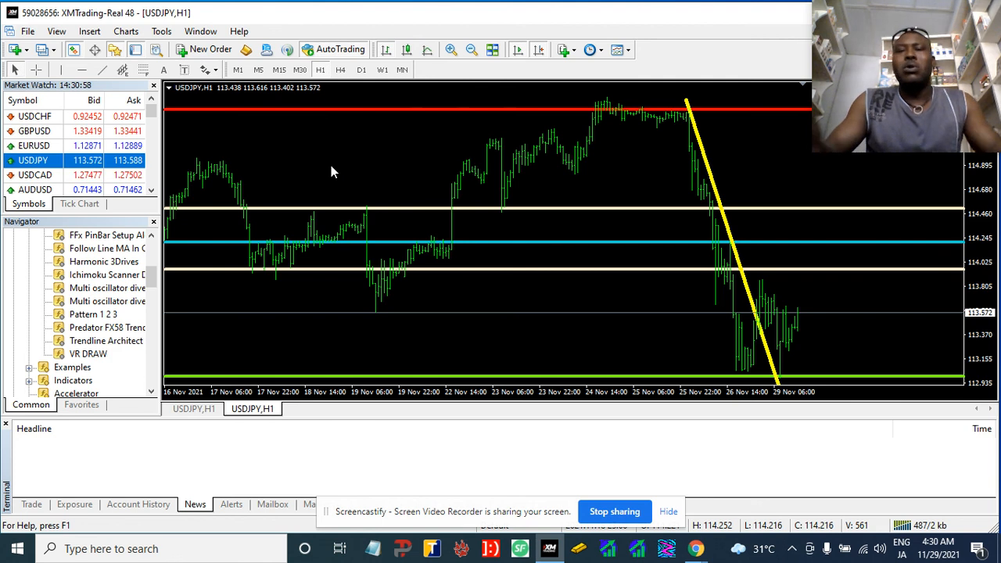
mouse_move(565, 111)
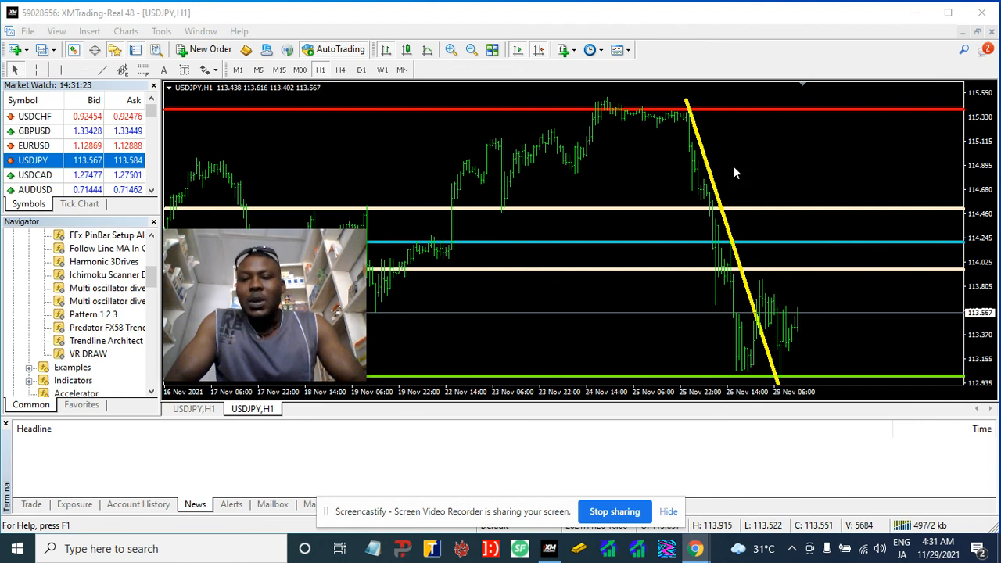
mouse_move(794, 226)
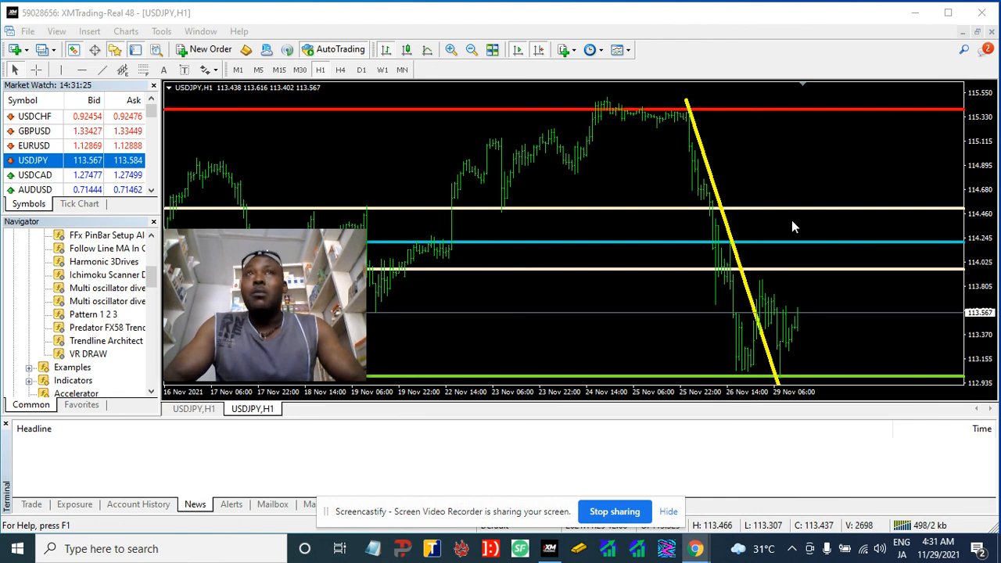